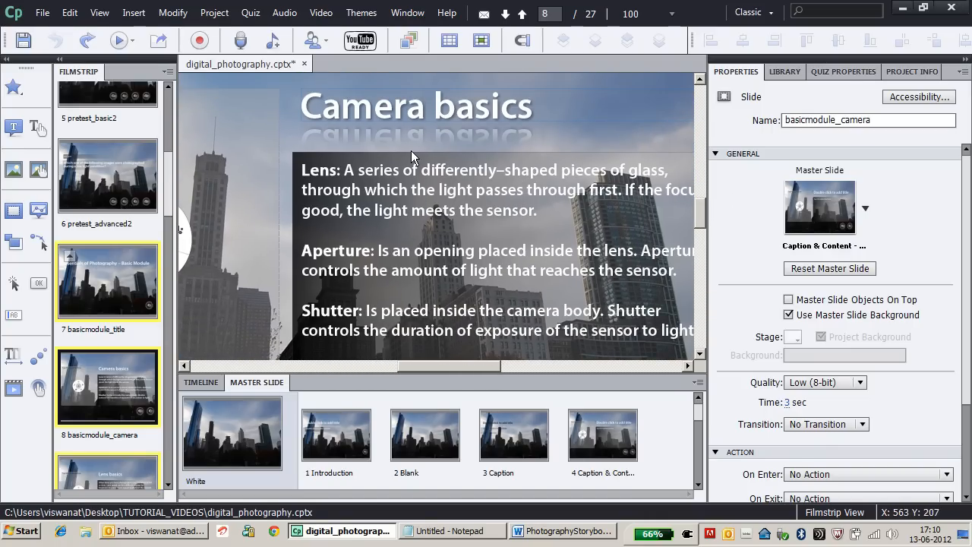
pyautogui.moveTo(334, 205)
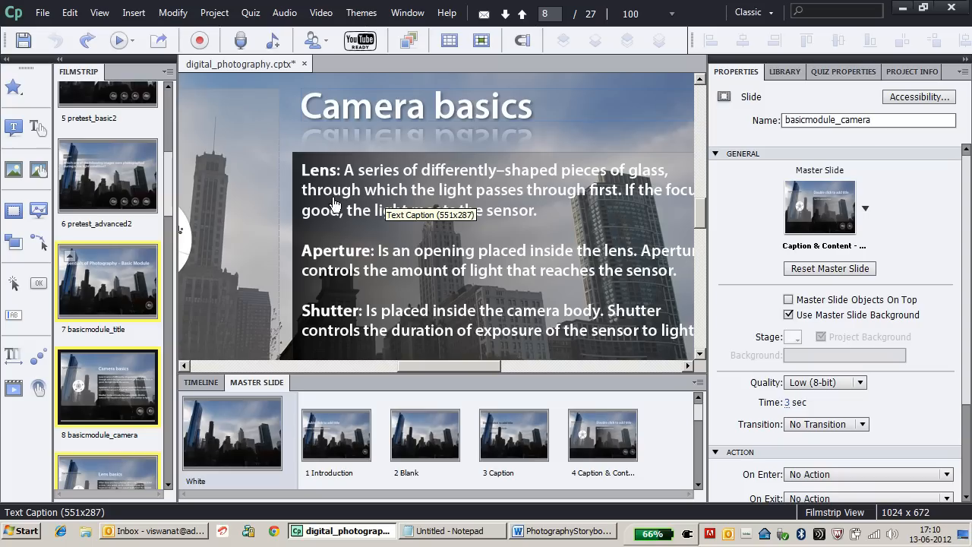
pyautogui.moveTo(340, 305)
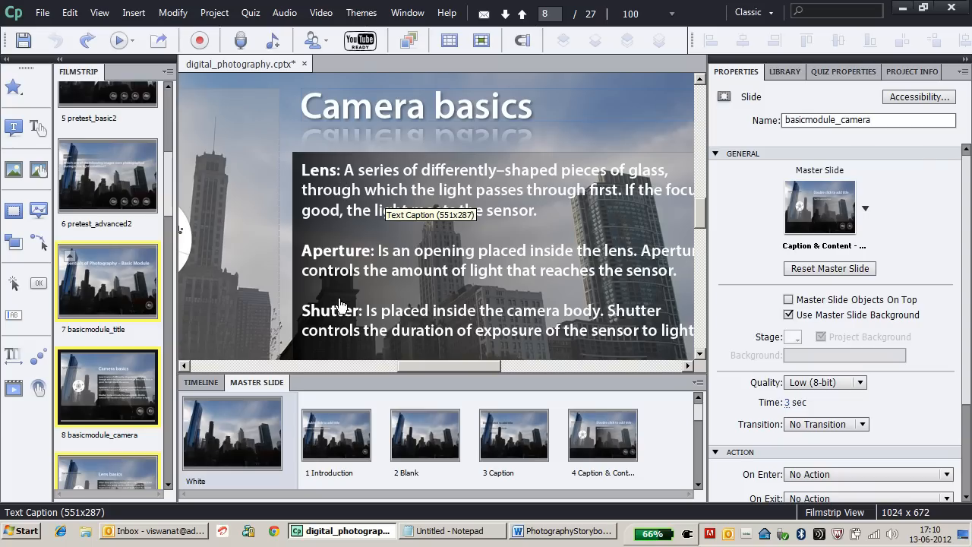
pyautogui.moveTo(364, 287)
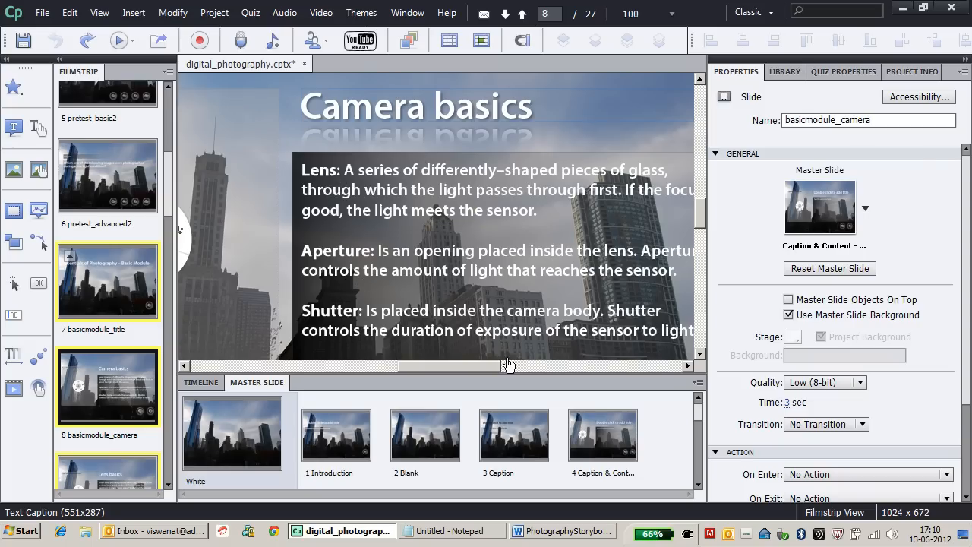
pyautogui.moveTo(391, 288)
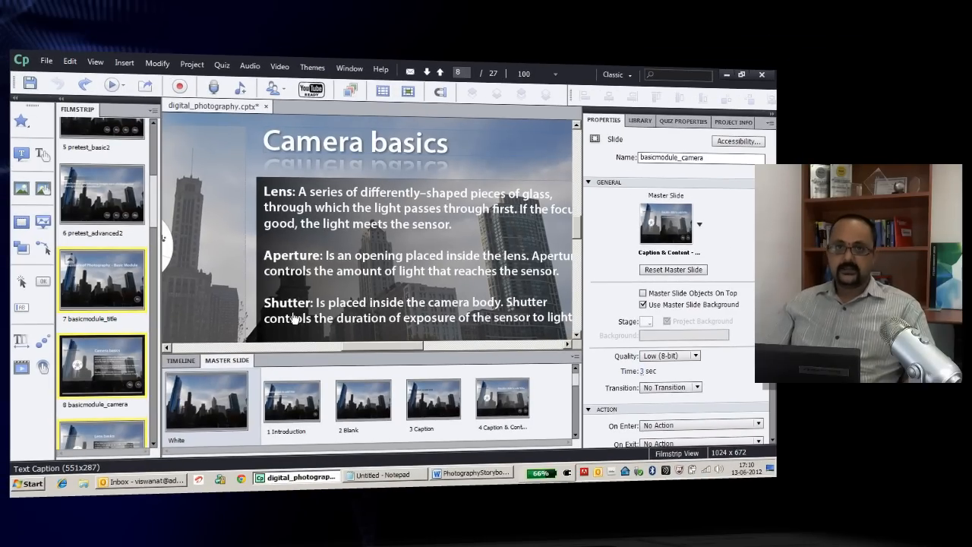
pyautogui.moveTo(299, 308)
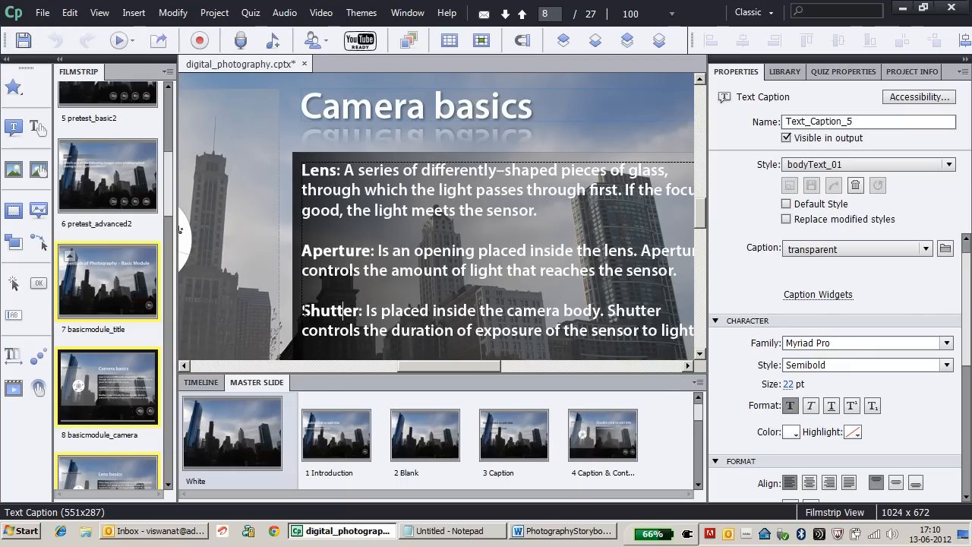
# Step: Select the word Shutter in the Camera basics caption and reveal Format > Insert
pyautogui.doubleClick(331, 310)
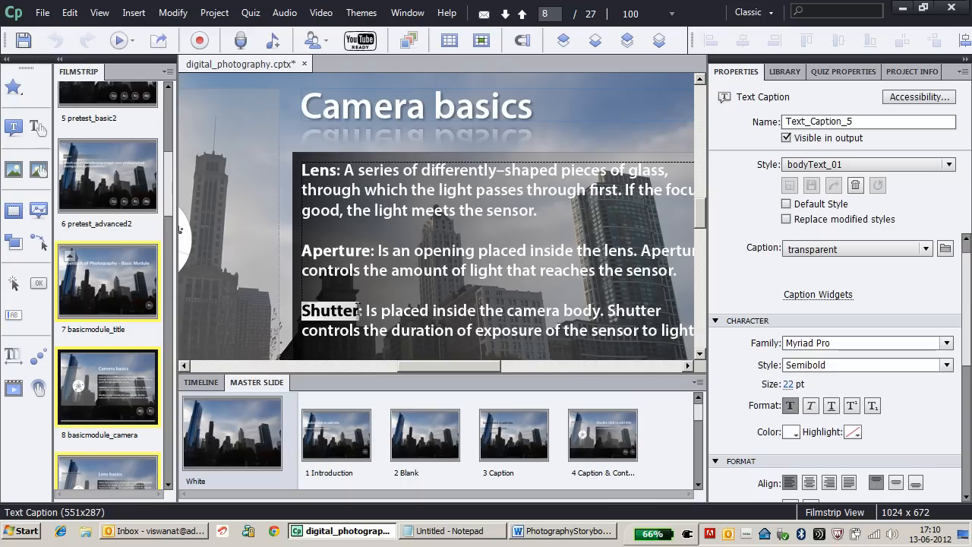
pyautogui.moveTo(640, 403)
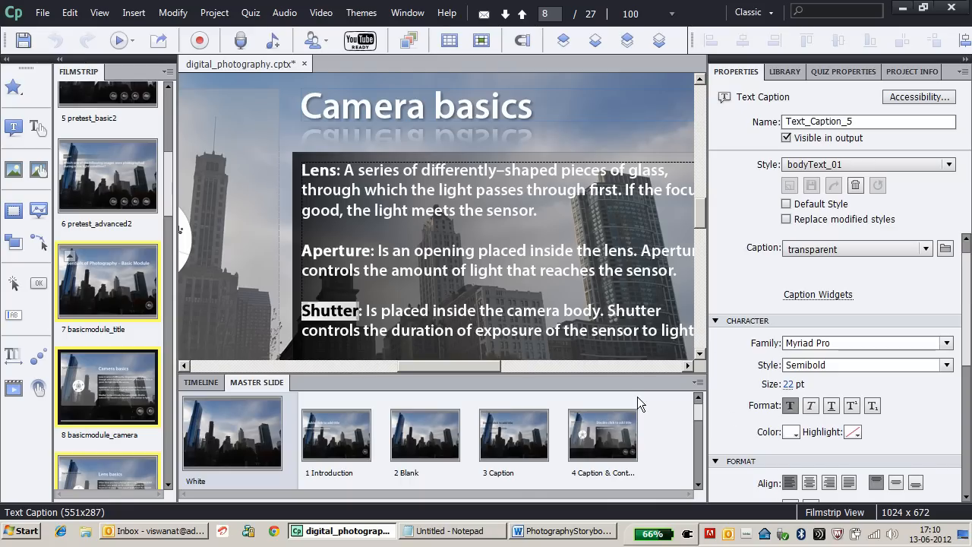
pyautogui.click(718, 320)
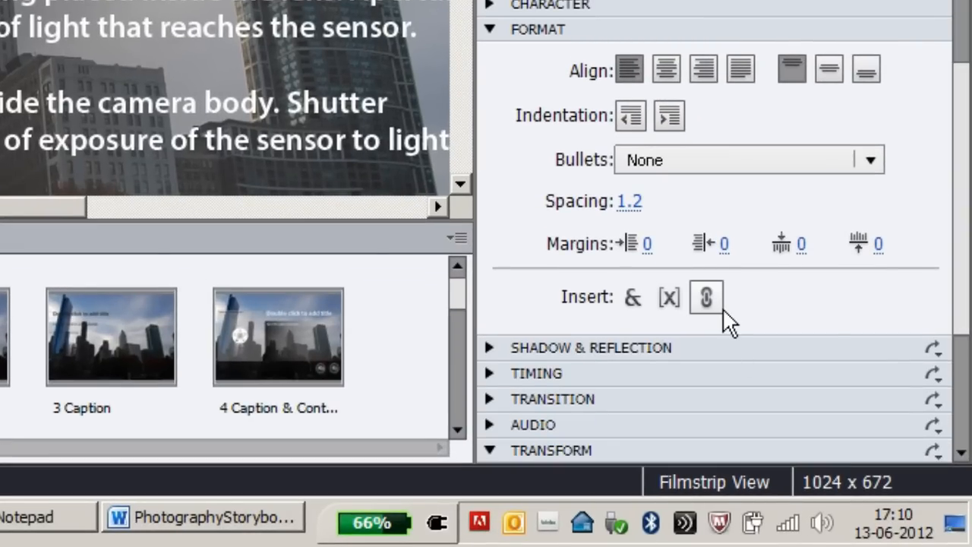
pyautogui.moveTo(705, 296)
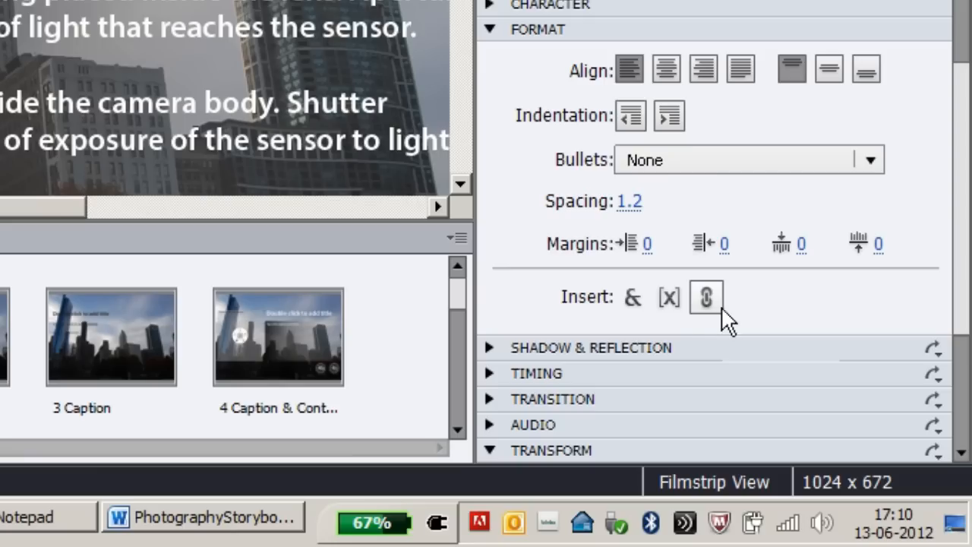
# Step: Point the Shutter hyperlink at slide 10, basicmodule_shutterspeed
pyautogui.click(705, 297)
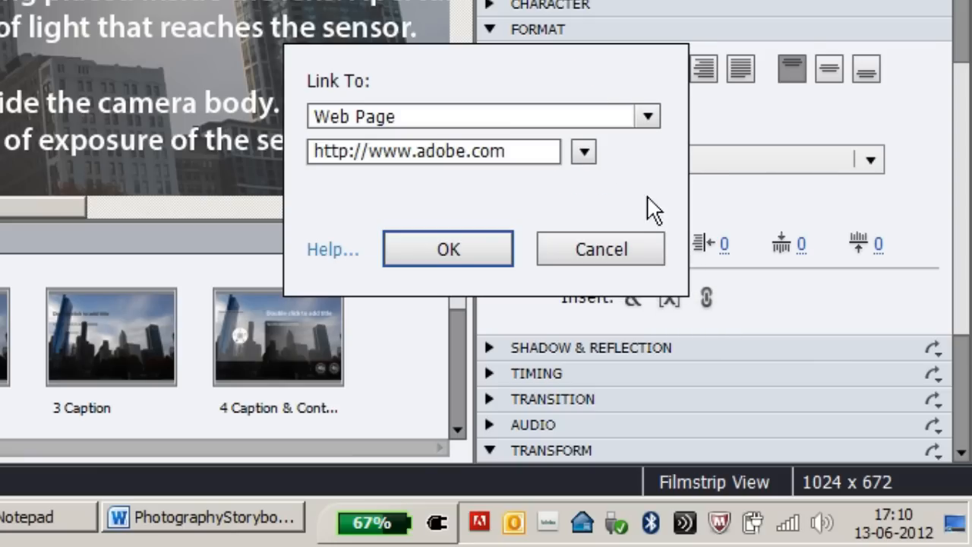
pyautogui.moveTo(664, 157)
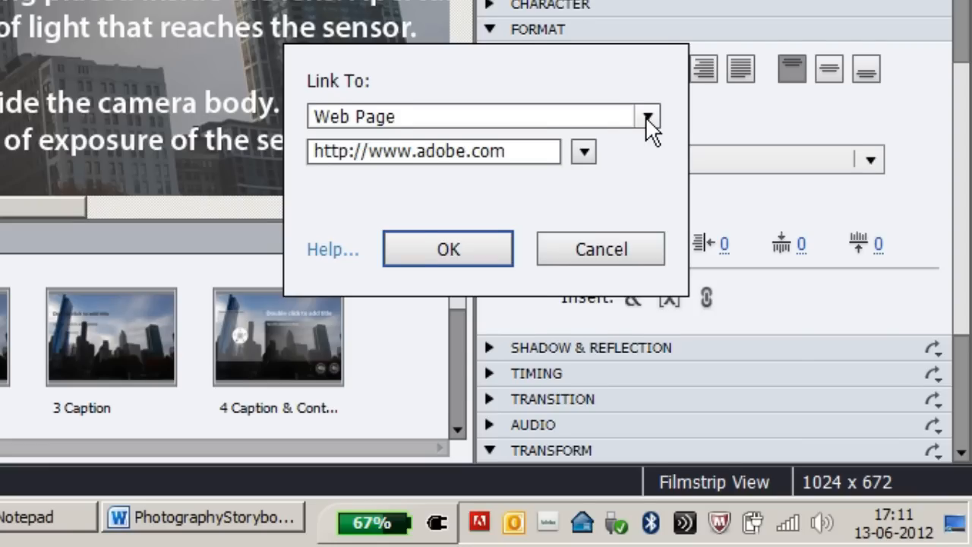
pyautogui.click(649, 117)
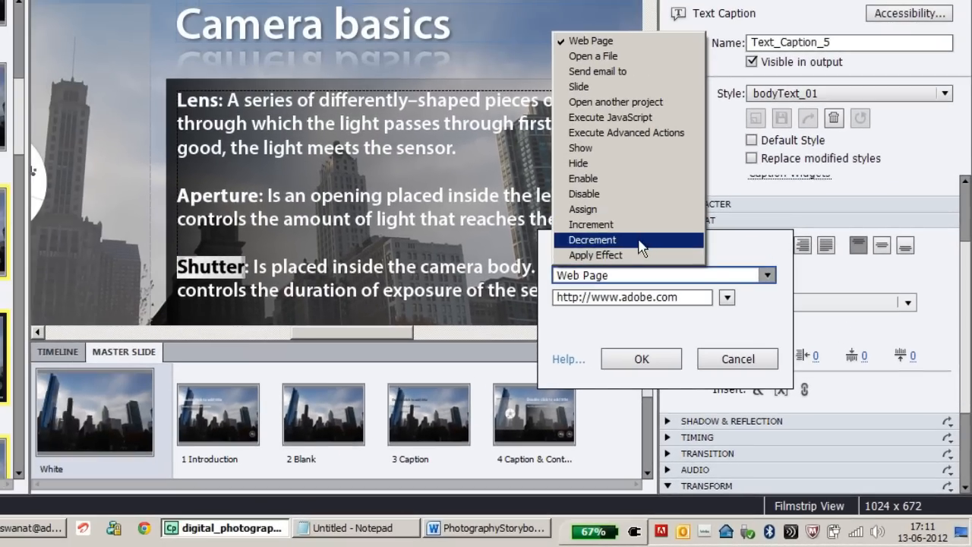
pyautogui.moveTo(643, 78)
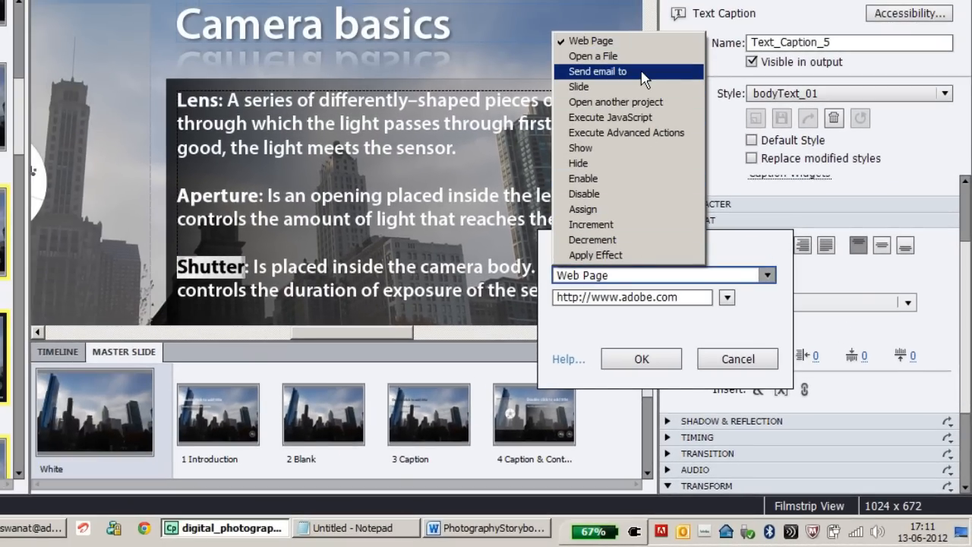
pyautogui.moveTo(591, 224)
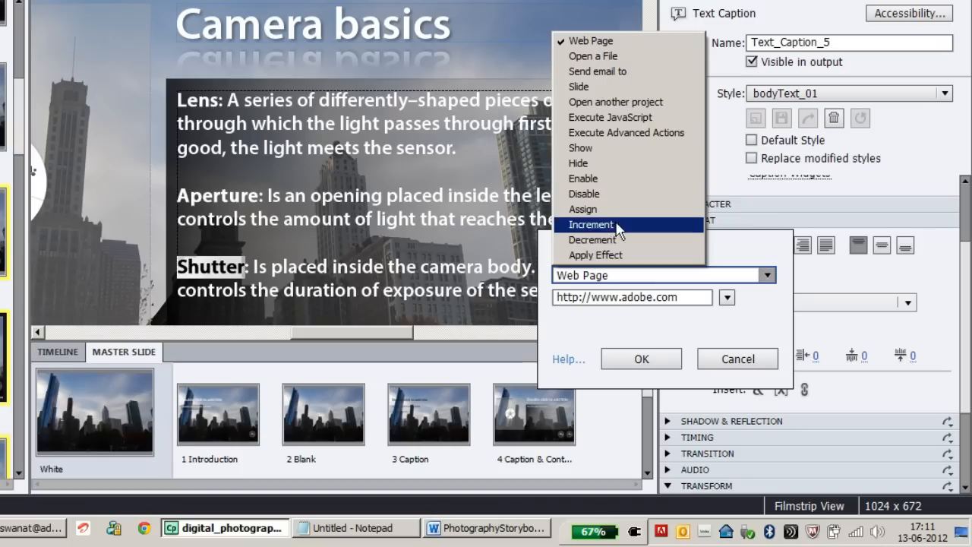
pyautogui.moveTo(623, 117)
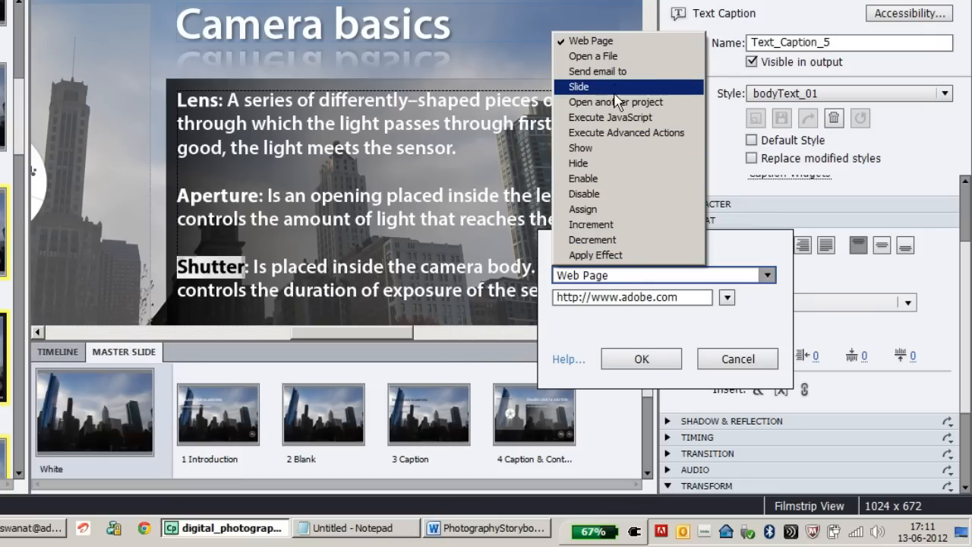
pyautogui.click(579, 86)
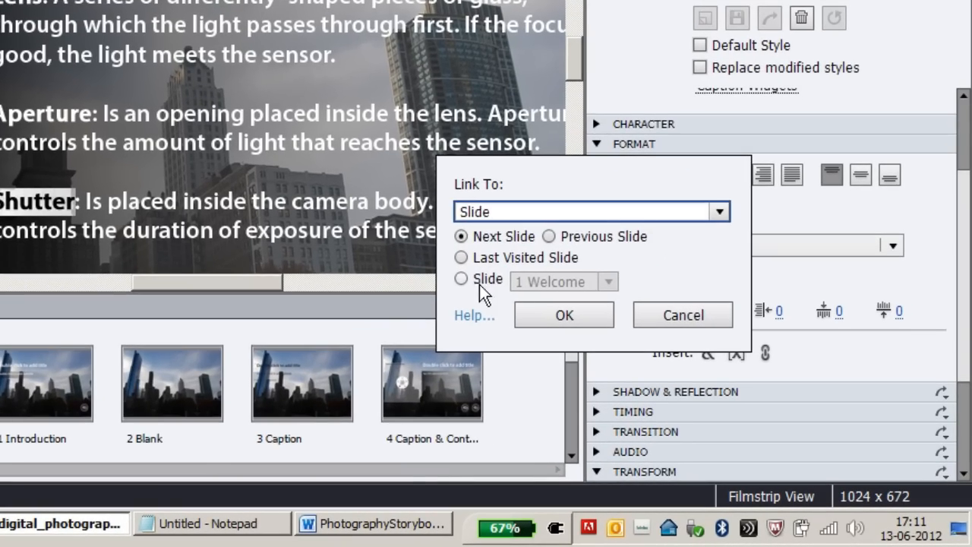
pyautogui.click(608, 282)
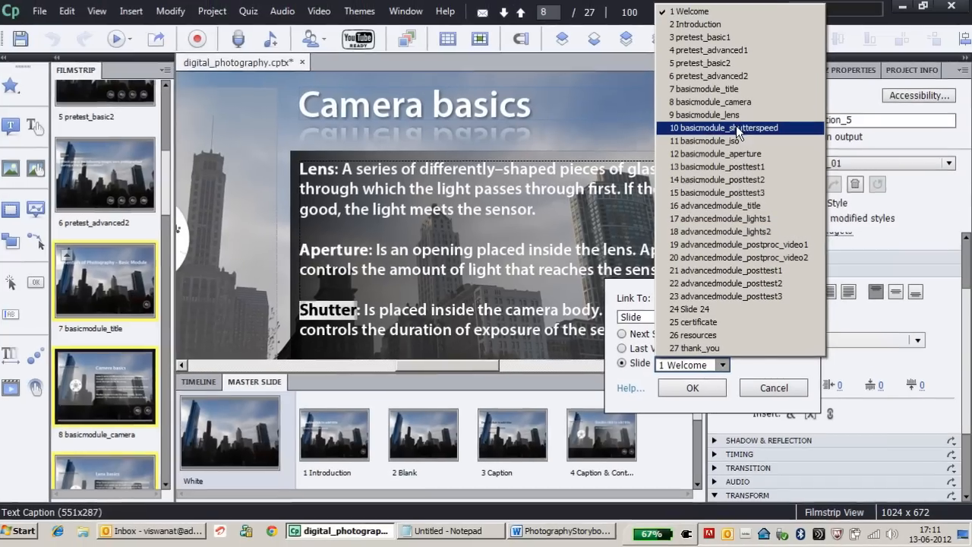
pyautogui.click(735, 127)
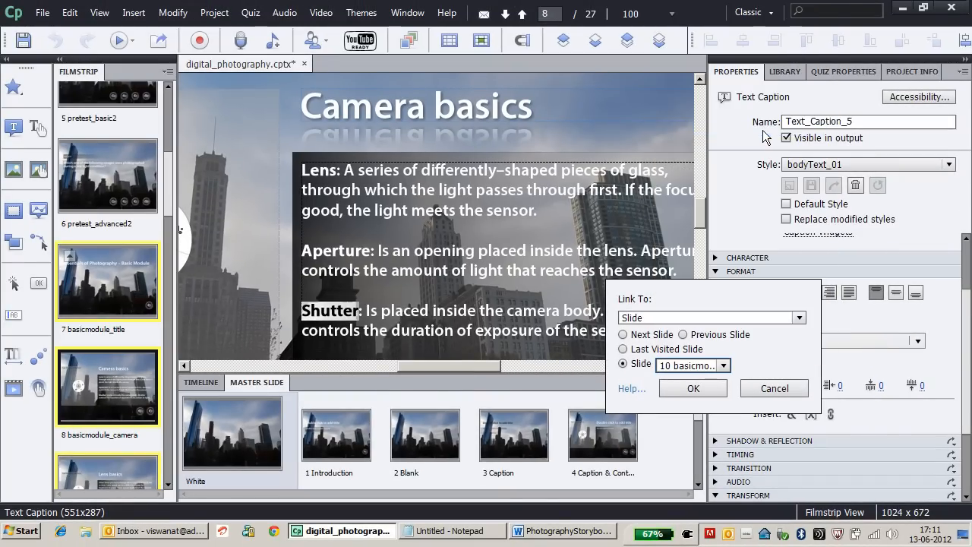
# Step: Confirm the Shutter link to slide 10 with OK
pyautogui.click(693, 388)
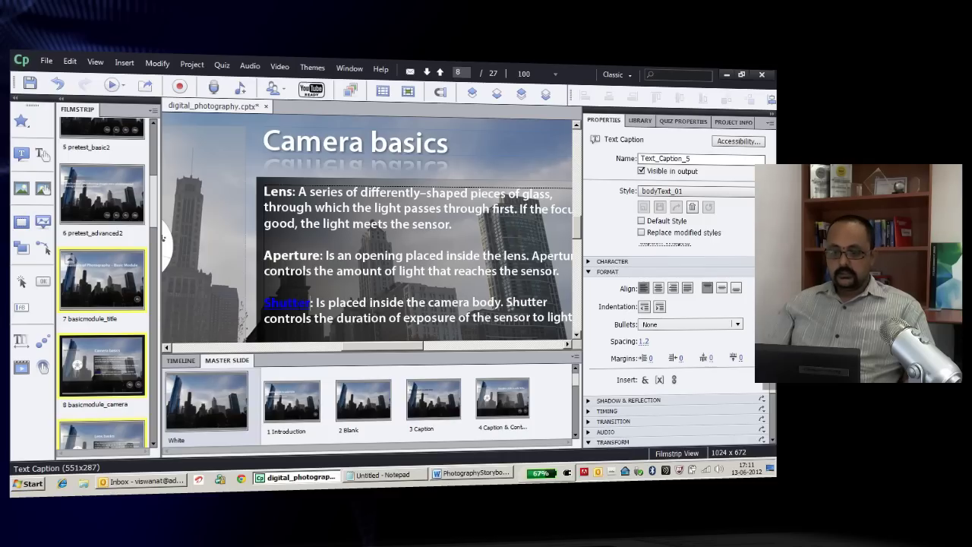
# Step: Recolour the linked word Shutter to light yellow #FFFB76
pyautogui.doubleClick(287, 302)
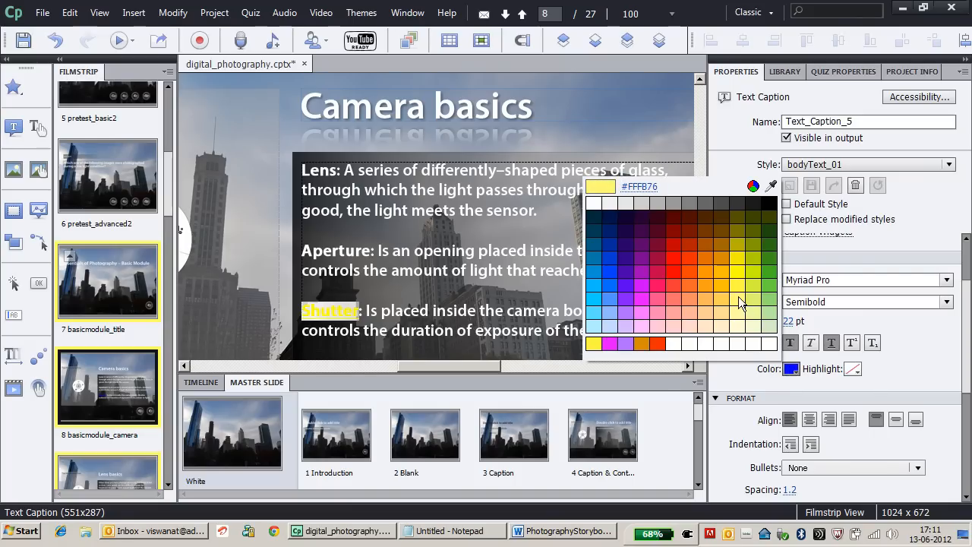
pyautogui.click(741, 304)
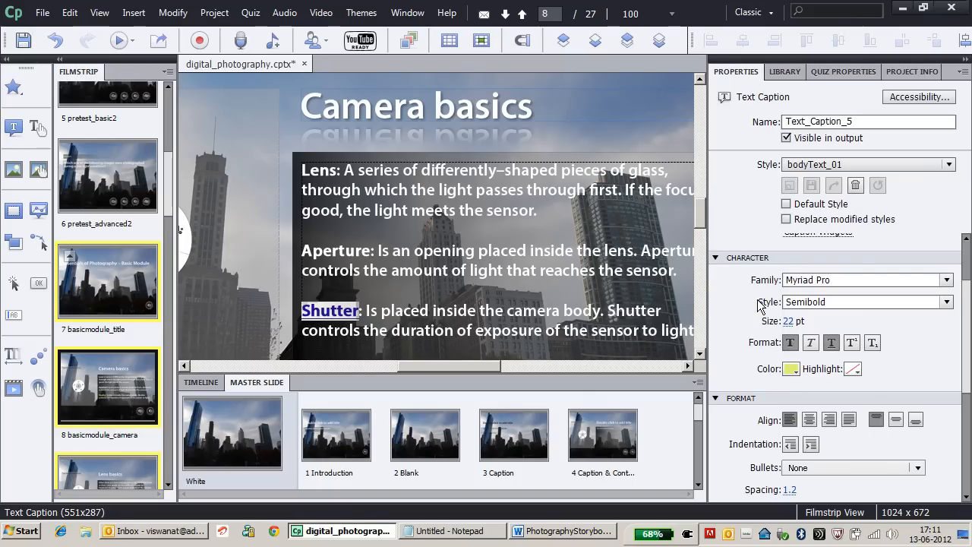
pyautogui.moveTo(832, 342)
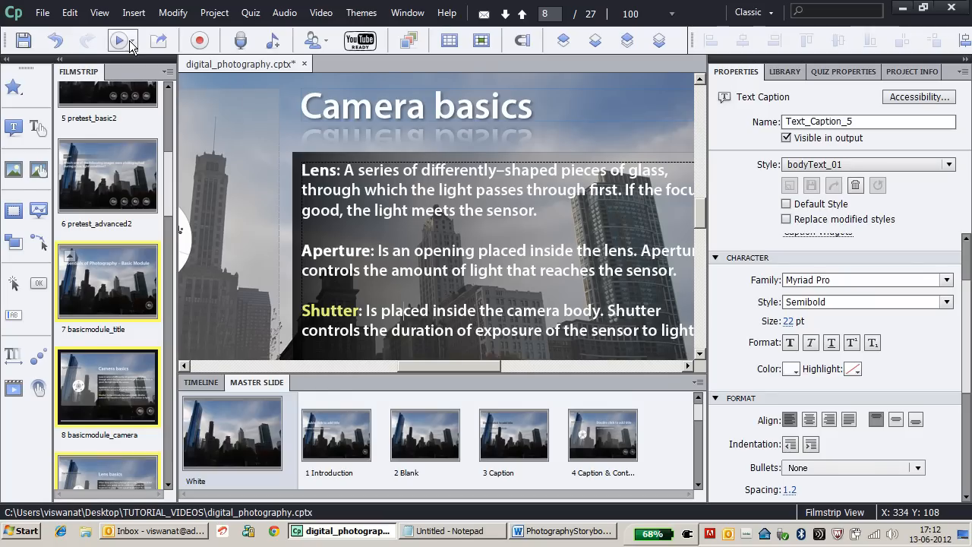
pyautogui.moveTo(119, 41)
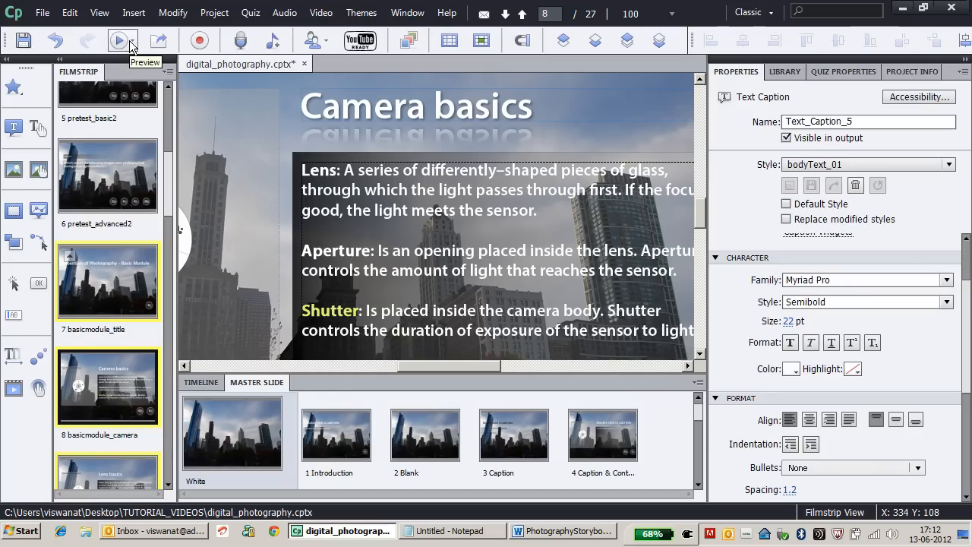
# Step: Preview the Next 5 slides (F10) from Camera basics
pyautogui.click(119, 40)
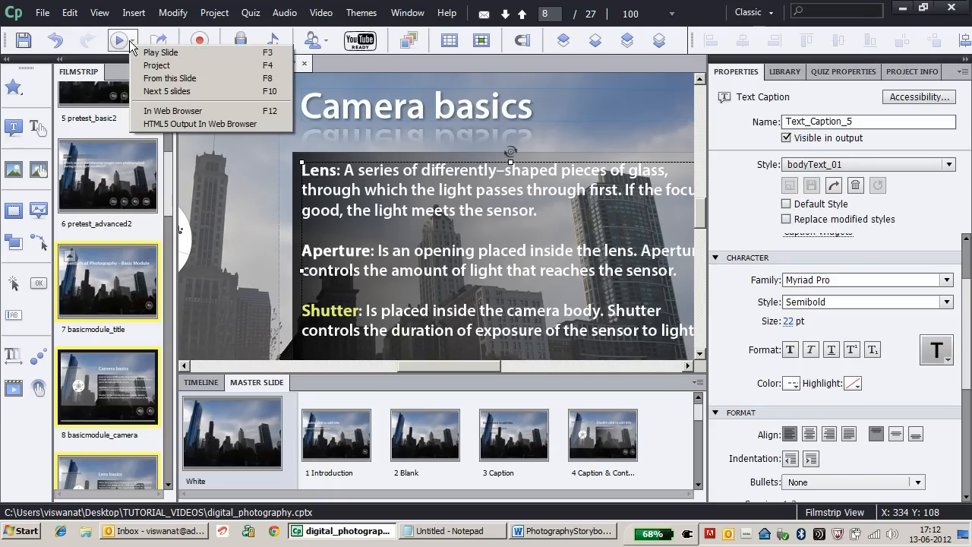
pyautogui.moveTo(165, 91)
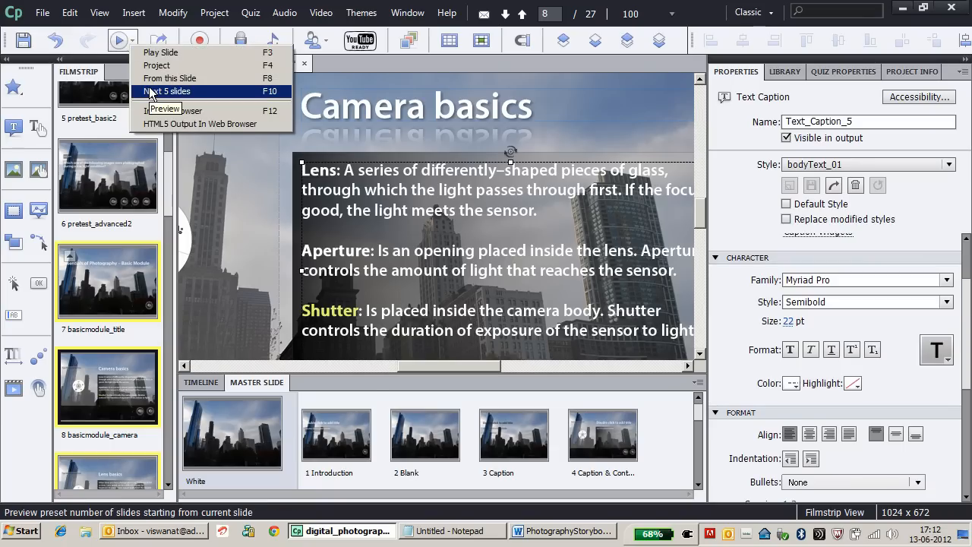
pyautogui.click(169, 91)
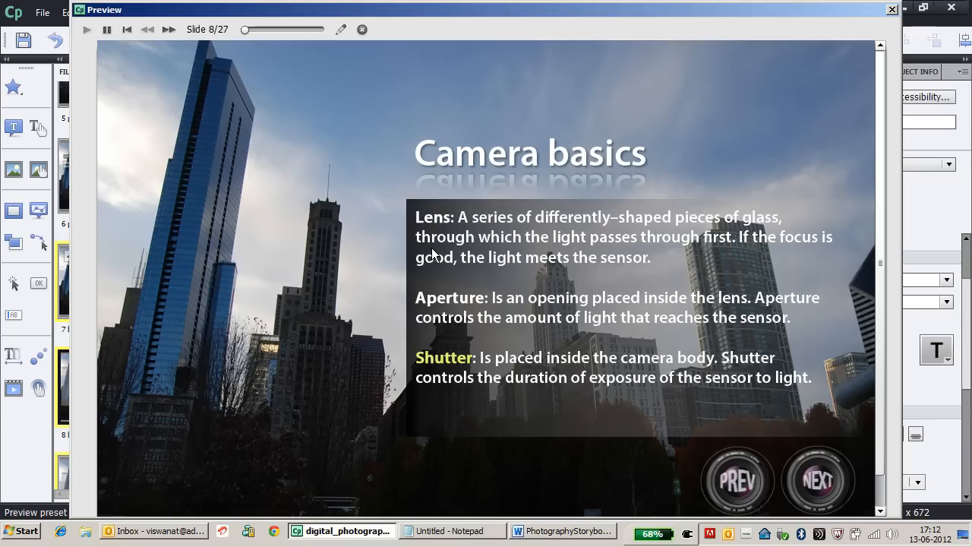
pyautogui.moveTo(453, 362)
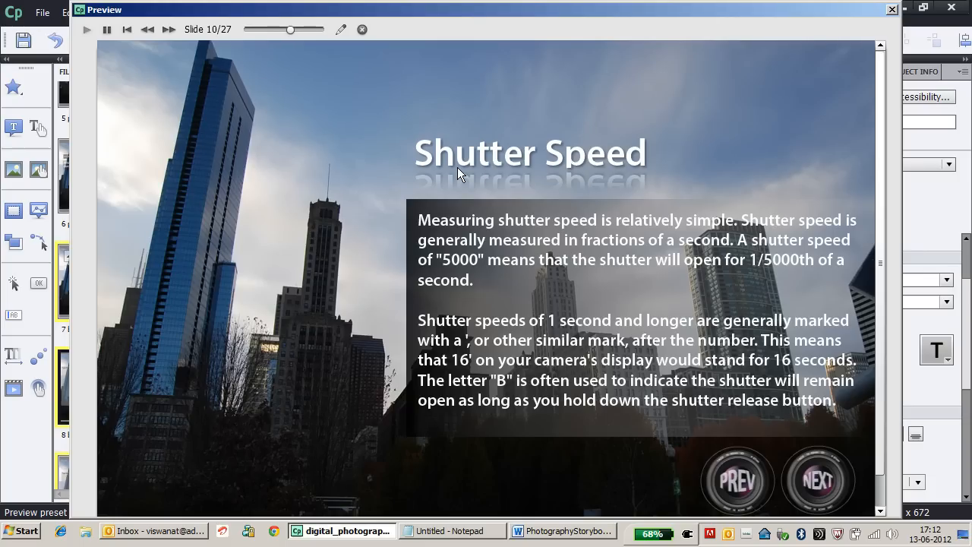
pyautogui.moveTo(528, 186)
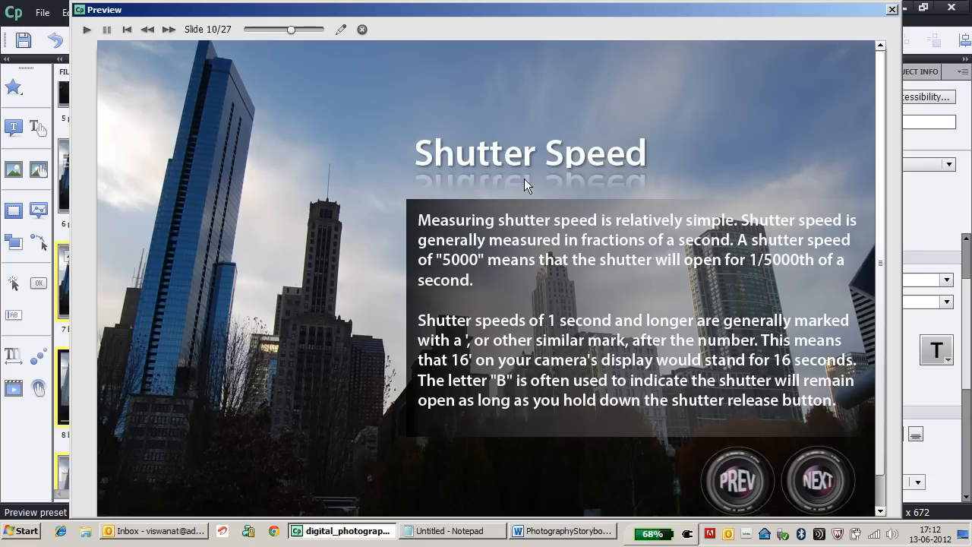
pyautogui.moveTo(363, 30)
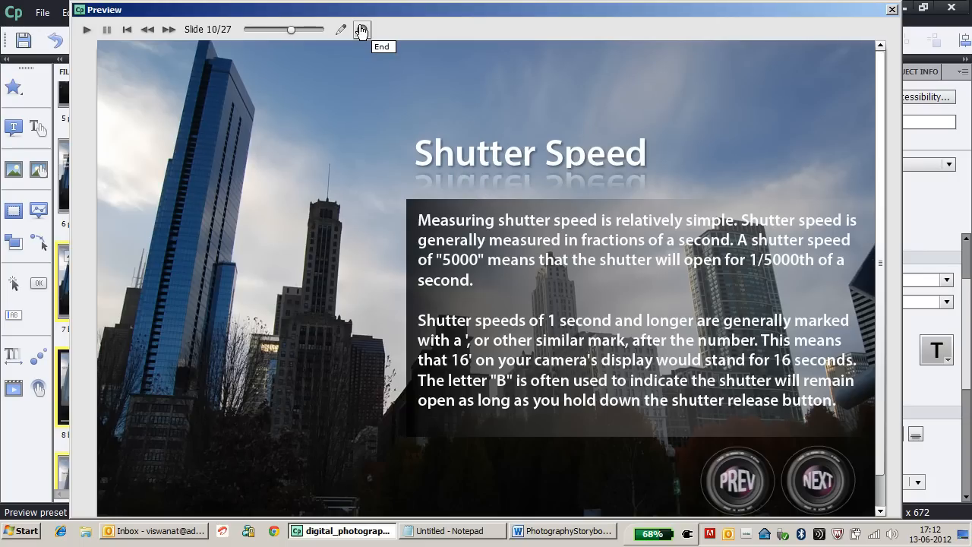
# Step: End the preview and return to the editor
pyautogui.click(892, 9)
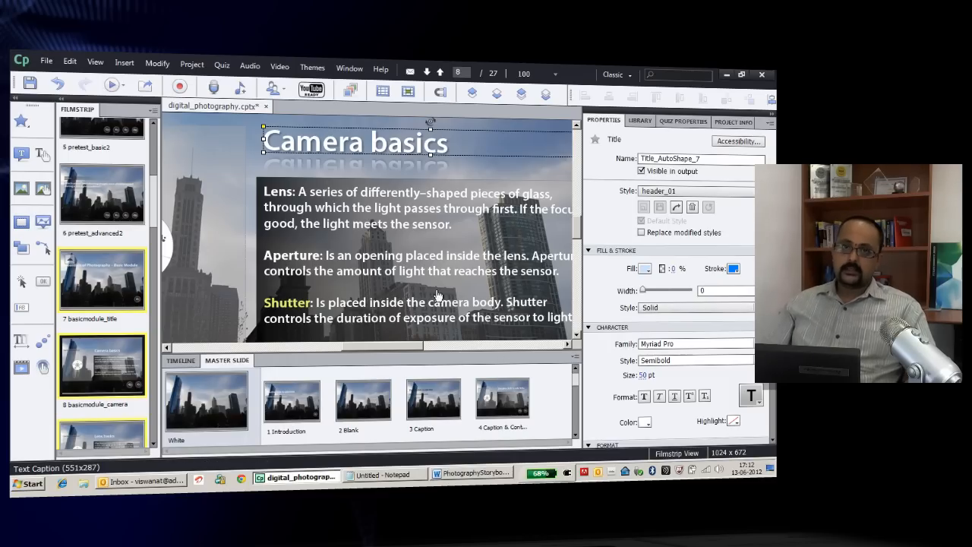
pyautogui.moveTo(429, 275)
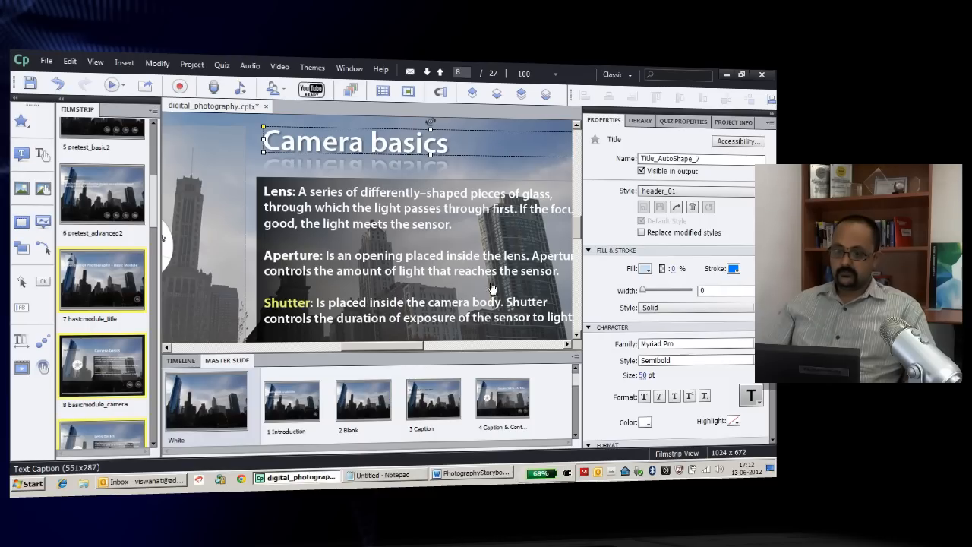
pyautogui.moveTo(573, 239)
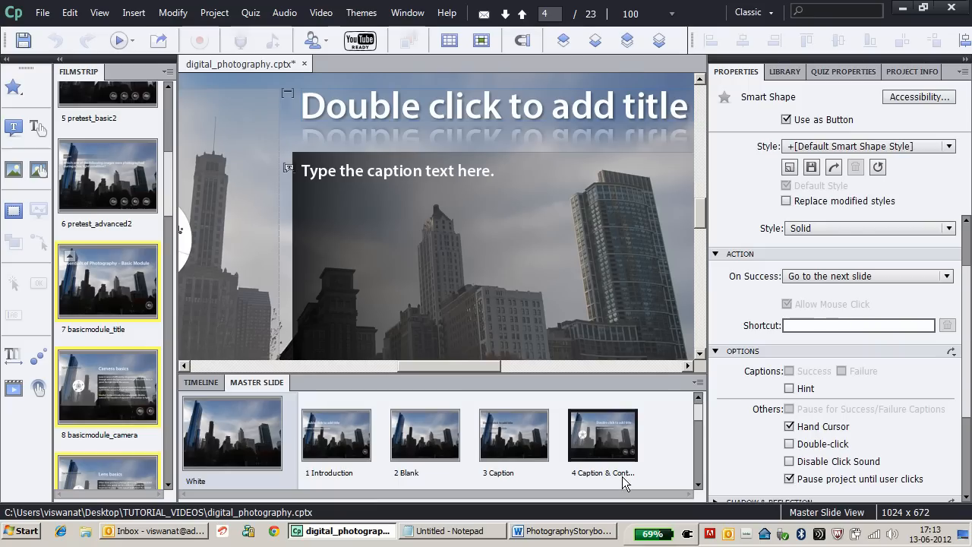
pyautogui.moveTo(676, 460)
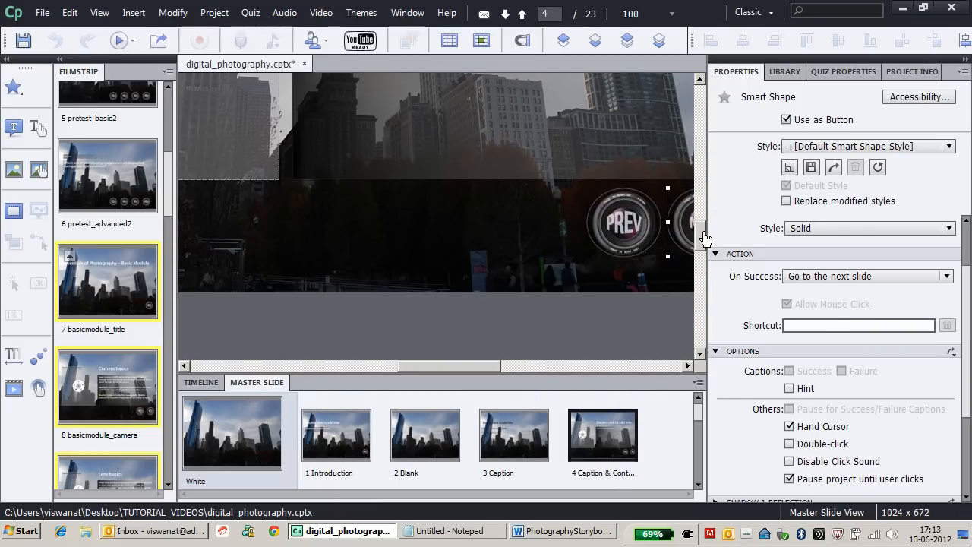
# Step: Scroll to the bottom of the Caption & Content master slide
pyautogui.moveTo(494, 366); pyautogui.dragTo(437, 366)
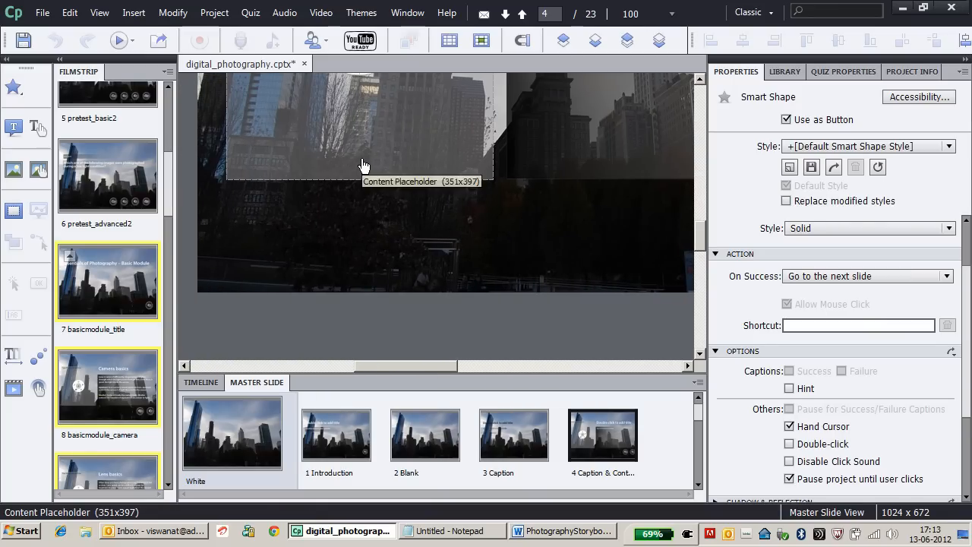
pyautogui.moveTo(473, 298)
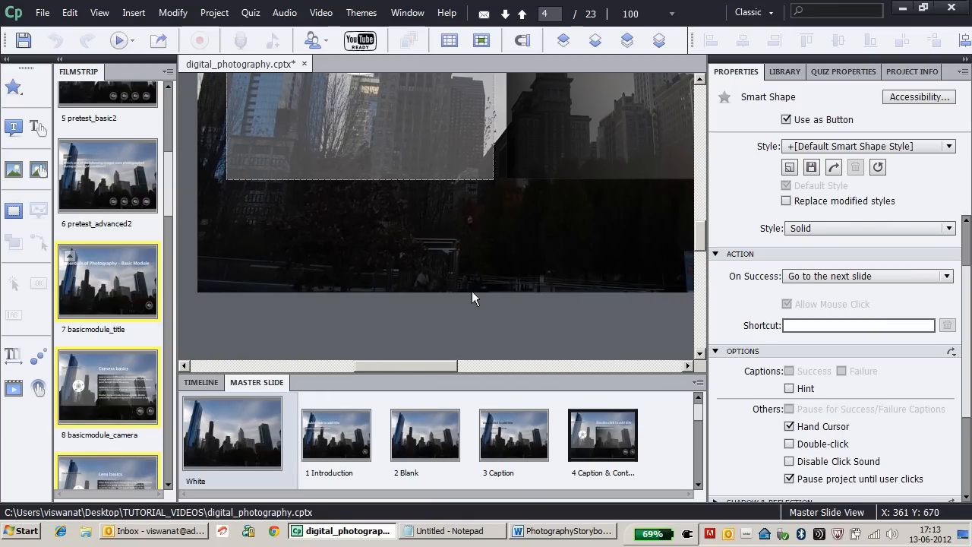
pyautogui.moveTo(437, 355)
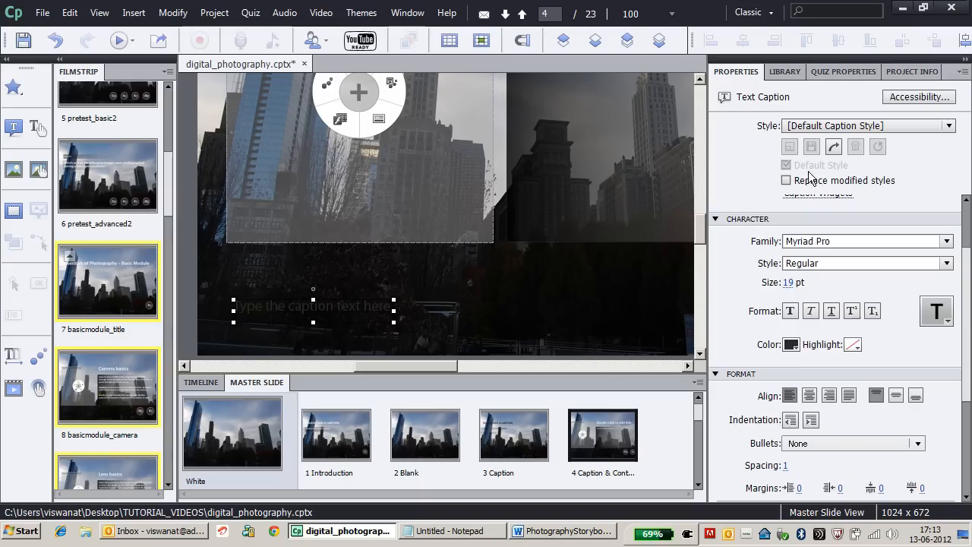
# Step: Style the new caption bodyText_01 and type 'Content Courtesy:'
pyautogui.click(948, 125)
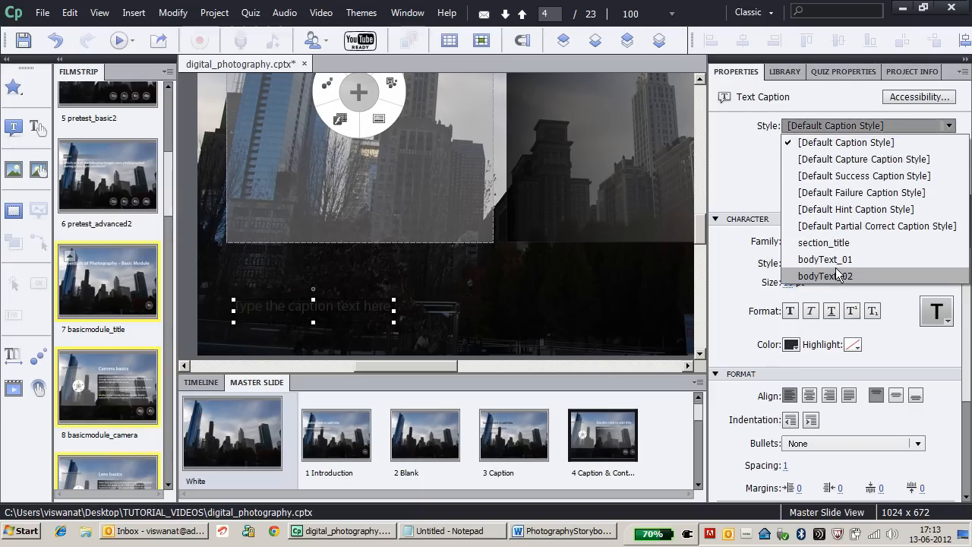
pyautogui.click(824, 259)
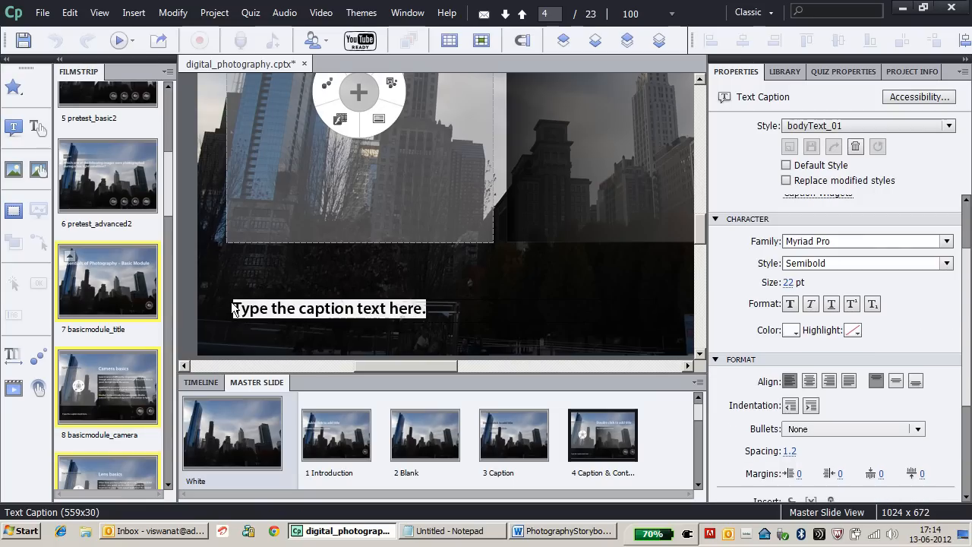
pyautogui.write('Content Co')
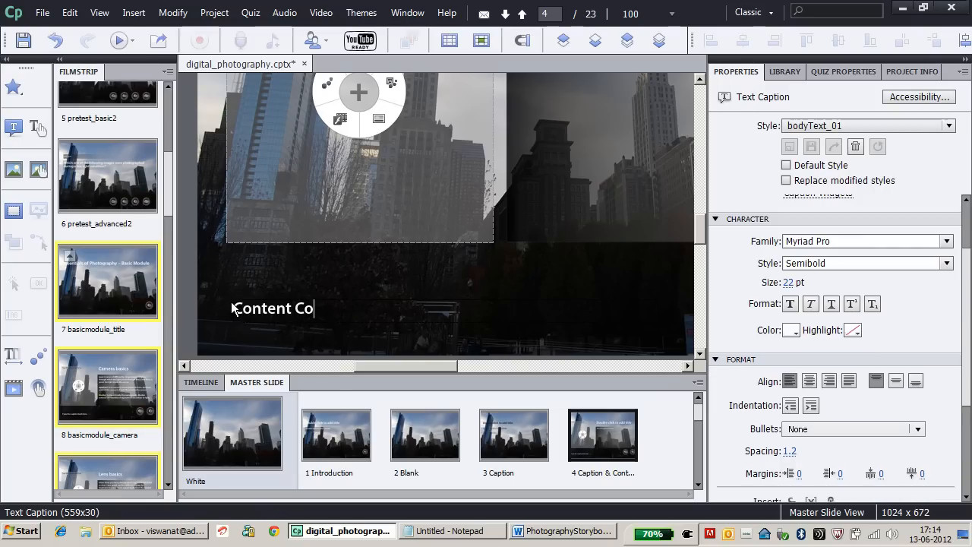
pyautogui.write('urtest')
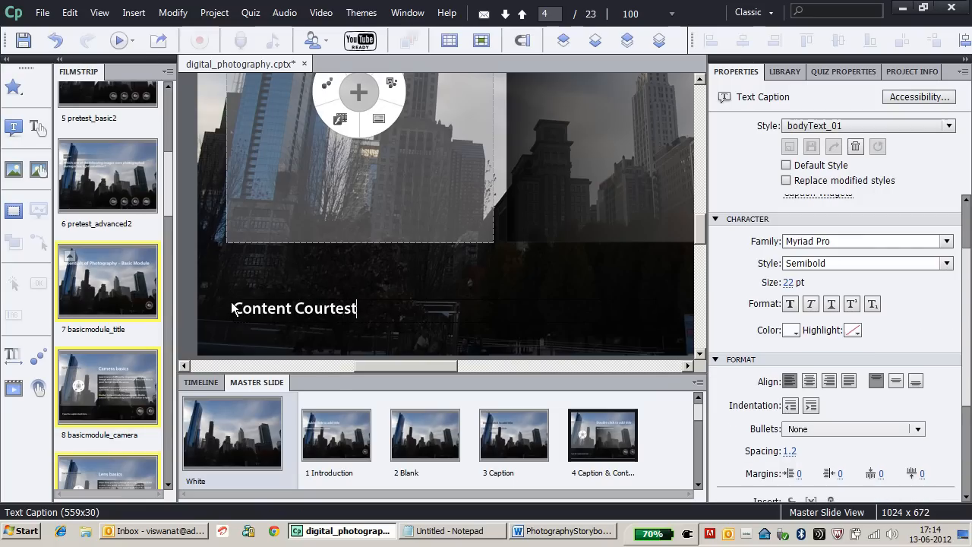
pyautogui.write('y:')
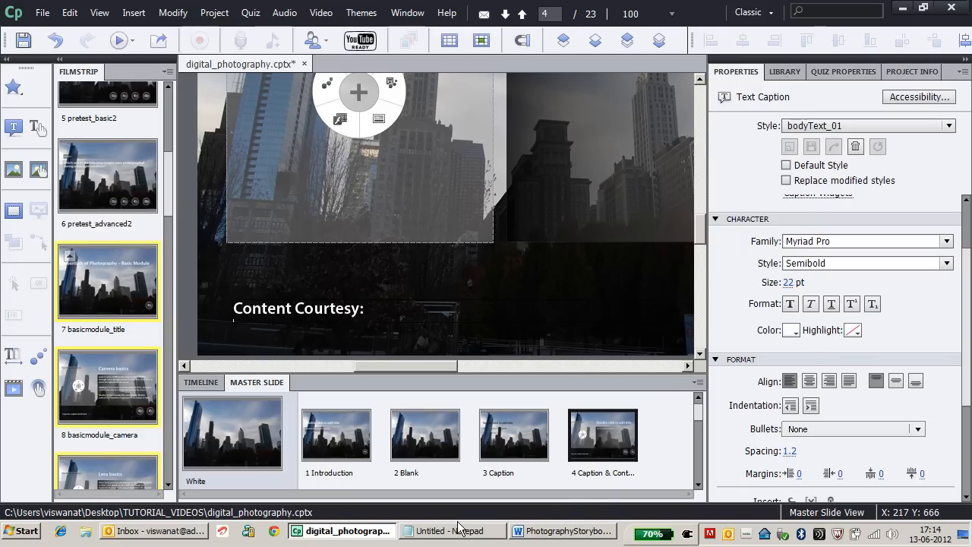
pyautogui.click(450, 531)
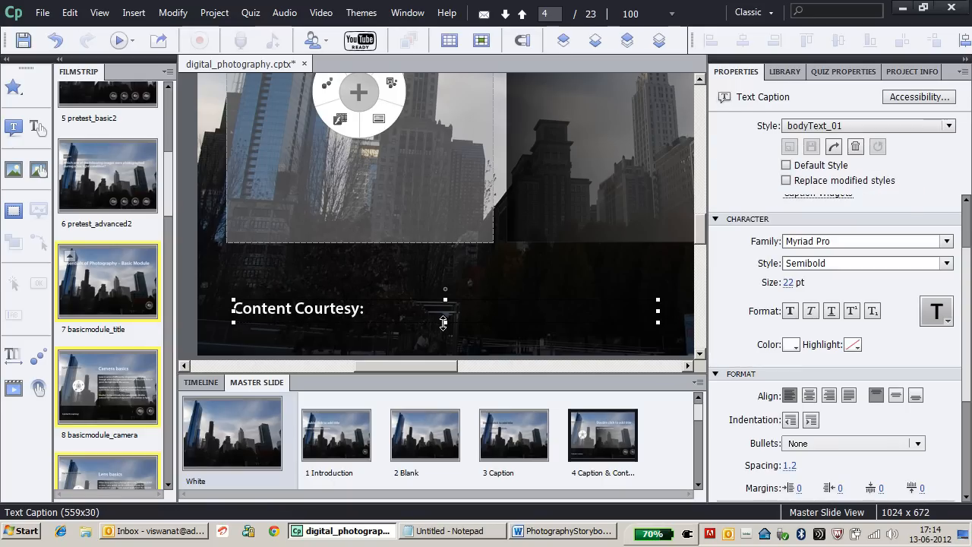
# Step: Paste the tutorial9 photography-basics URL as the caption's second line
pyautogui.write('http://www.tutorial9.net/tutorials/photography-tutorials/')
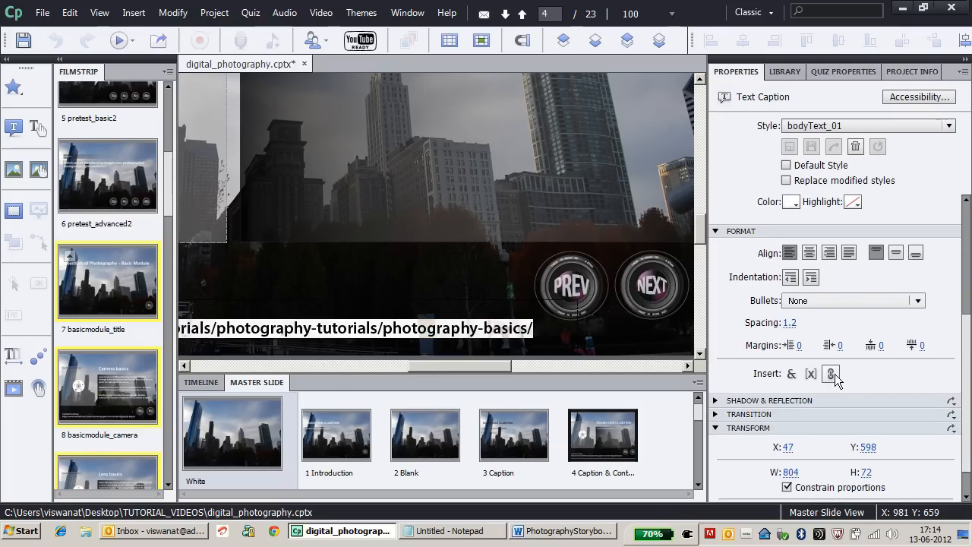
# Step: Link the pasted address as a Web Page to the tutorial9 photography-basics URL
pyautogui.click(831, 373)
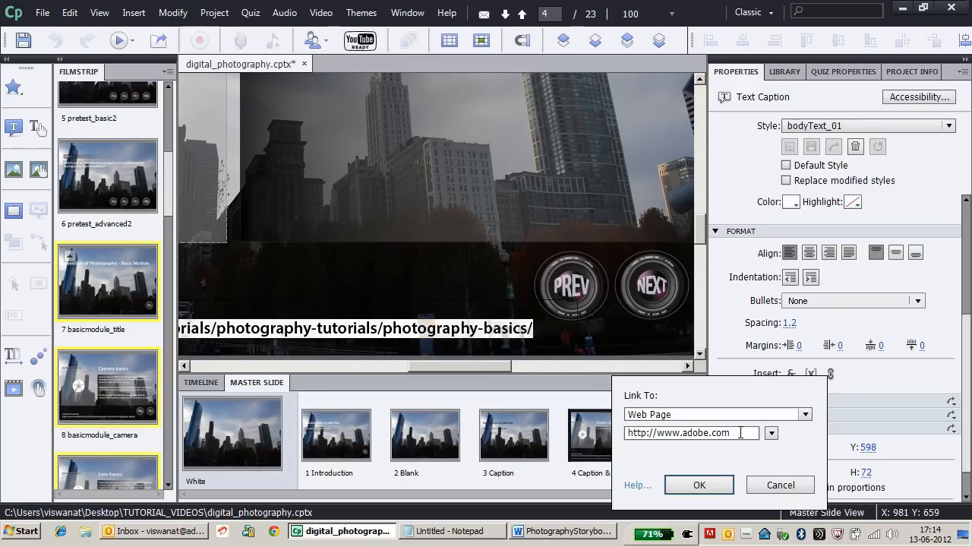
pyautogui.tripleClick(691, 432)
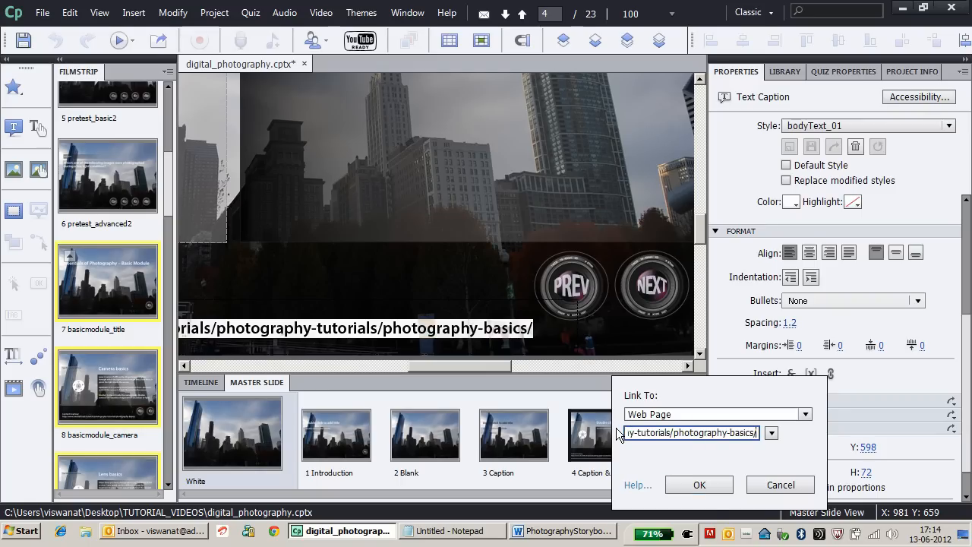
pyautogui.click(699, 484)
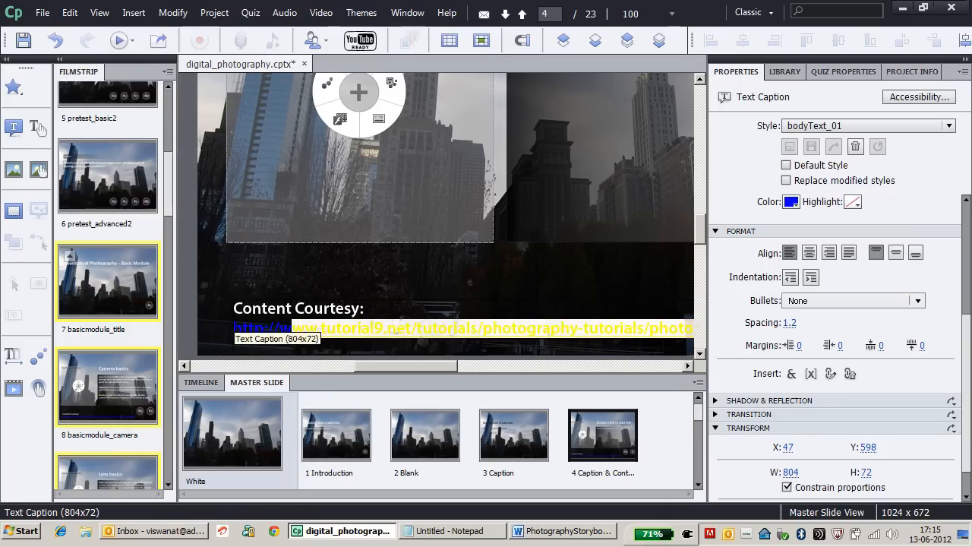
pyautogui.moveTo(961, 425)
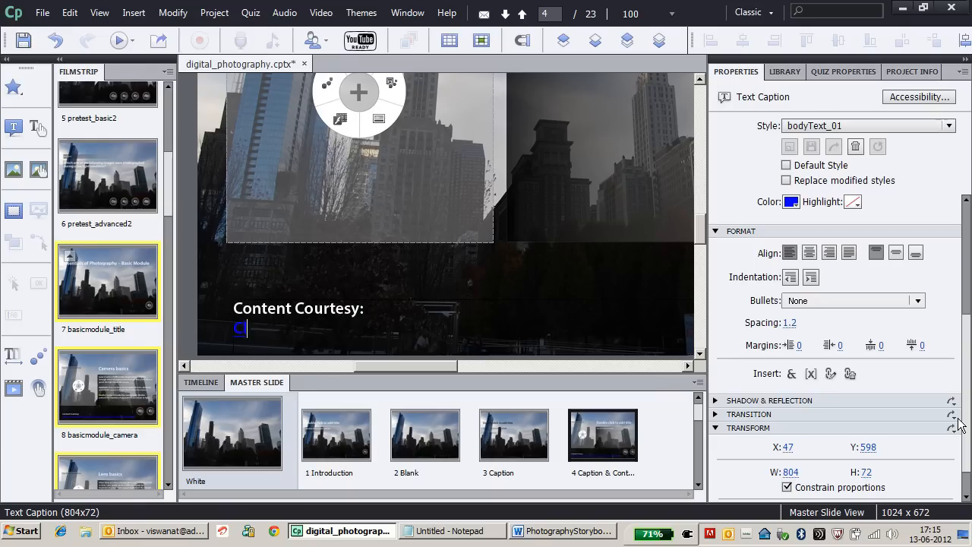
# Step: Type 'Click here' after 'Content Courtesy:' in place of the web address
pyautogui.write('Click here')
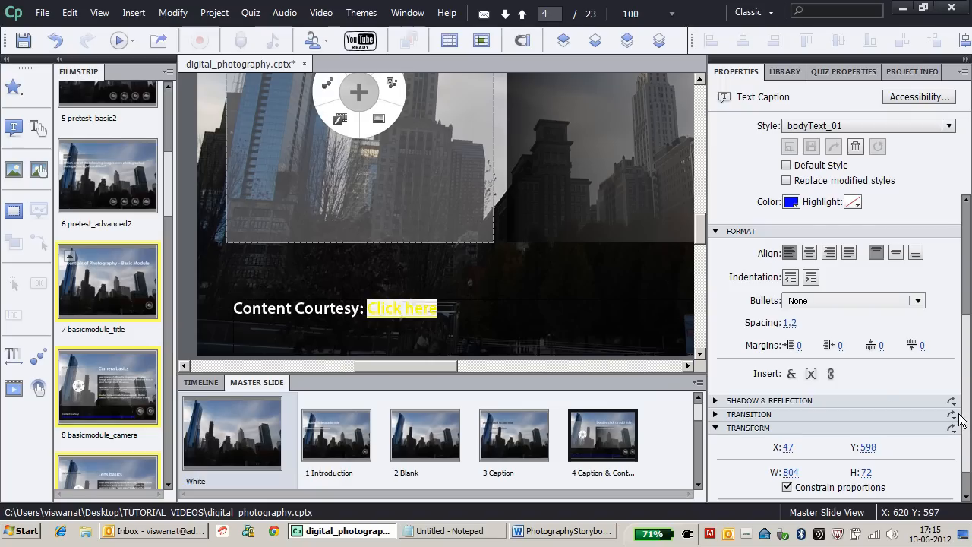
# Step: Hyperlink 'Click here' to the tutorial9 photography-basics web page
pyautogui.click(831, 373)
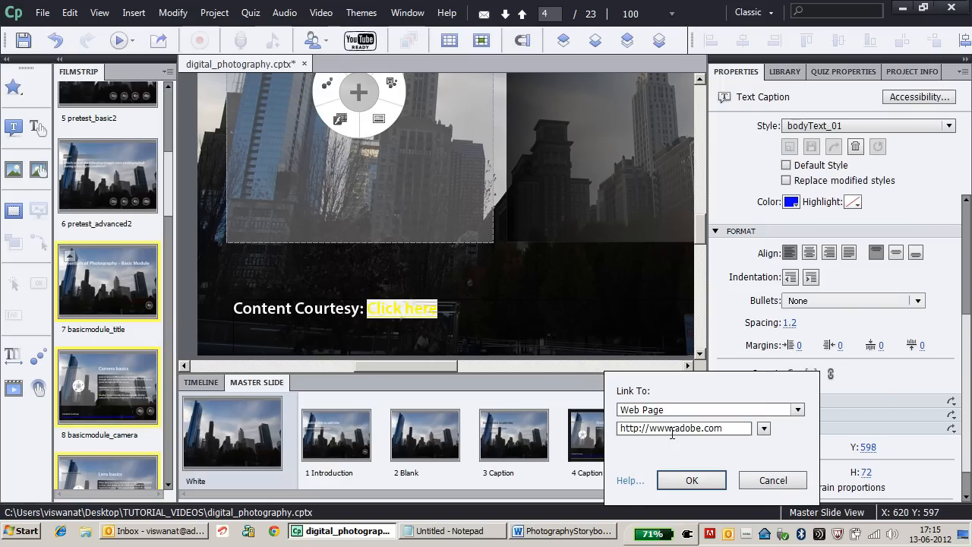
pyautogui.tripleClick(684, 428)
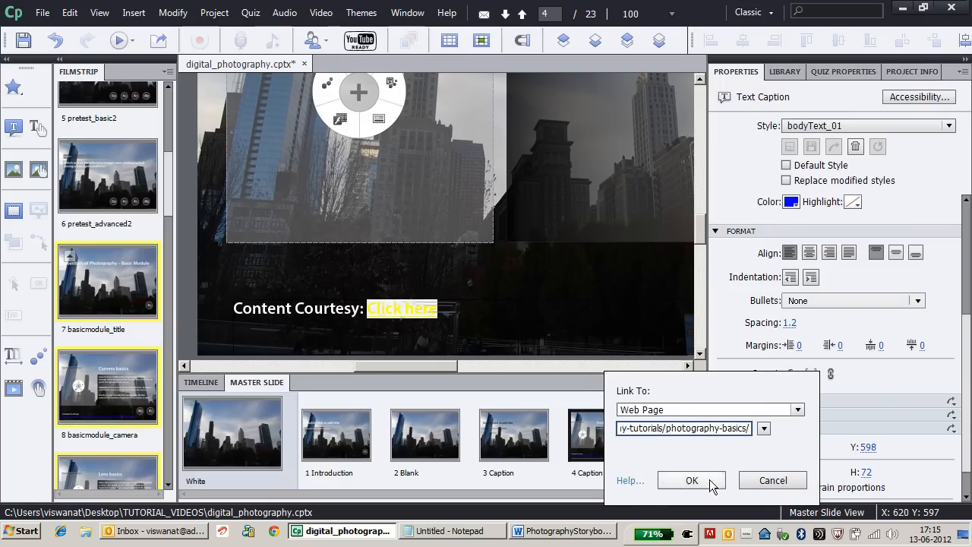
pyautogui.click(692, 480)
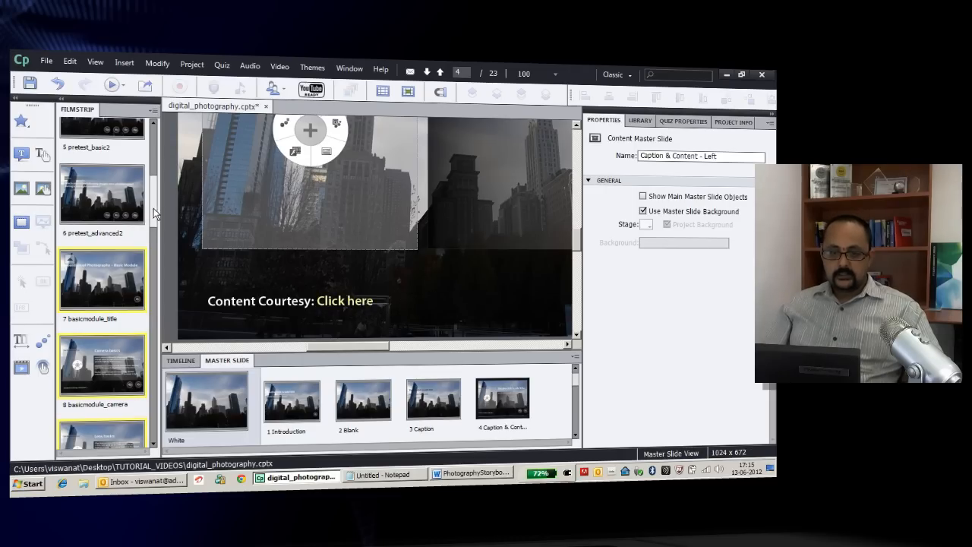
# Step: Preview the Camera basics slide showing 'Content Courtesy: Click here', then close the preview
pyautogui.scroll(3)
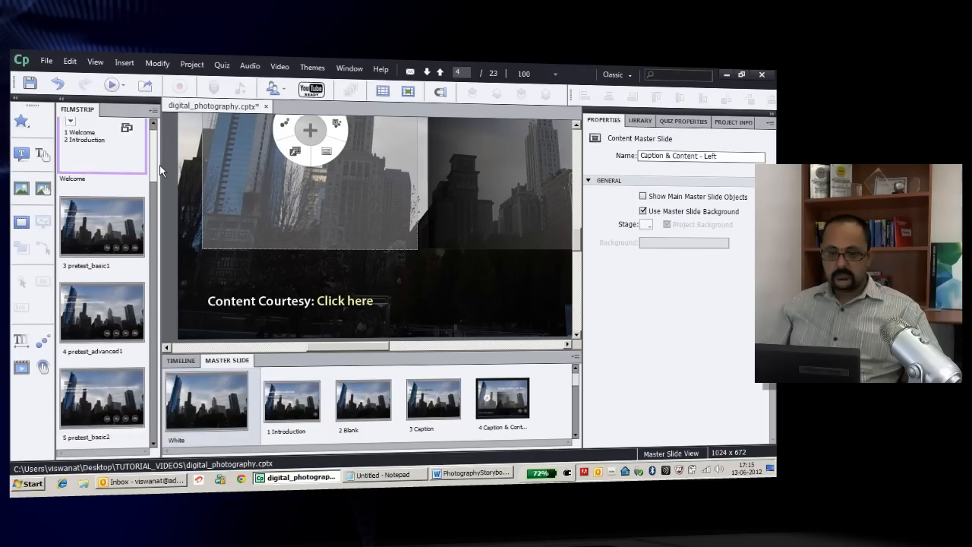
pyautogui.scroll(-3)
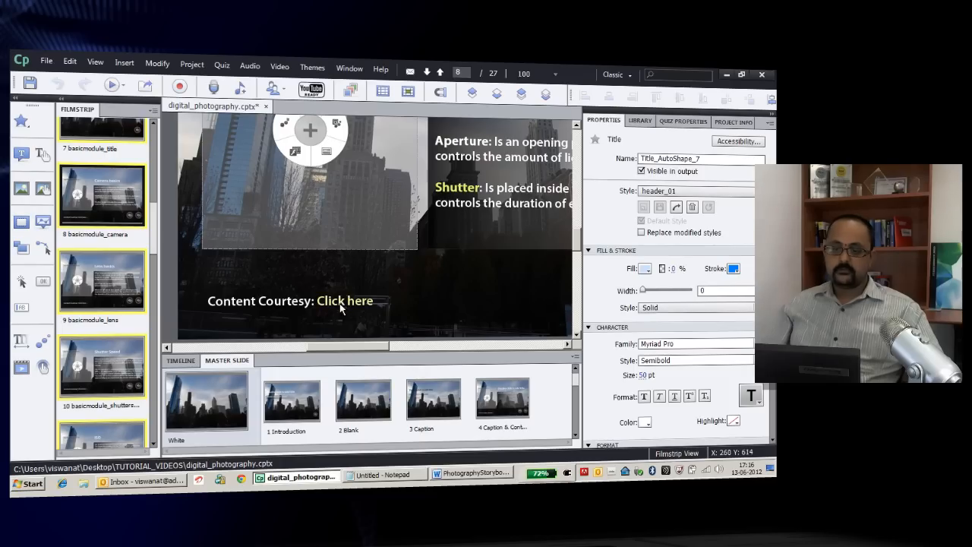
pyautogui.moveTo(320, 297)
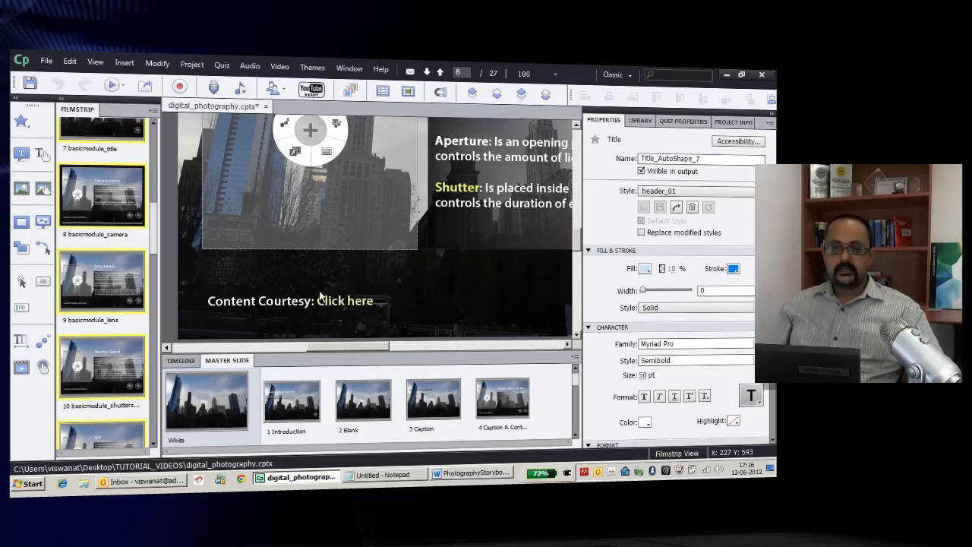
pyautogui.click(112, 85)
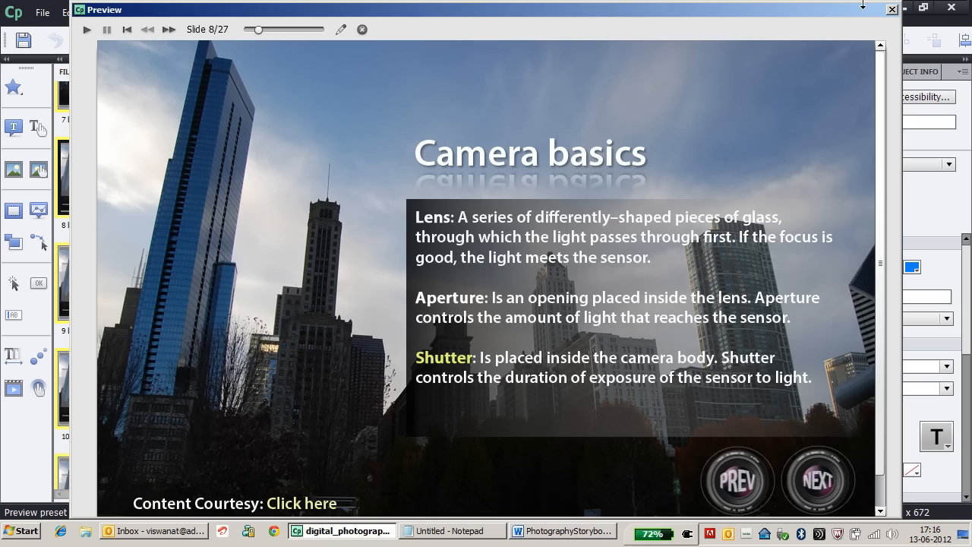
pyautogui.click(892, 9)
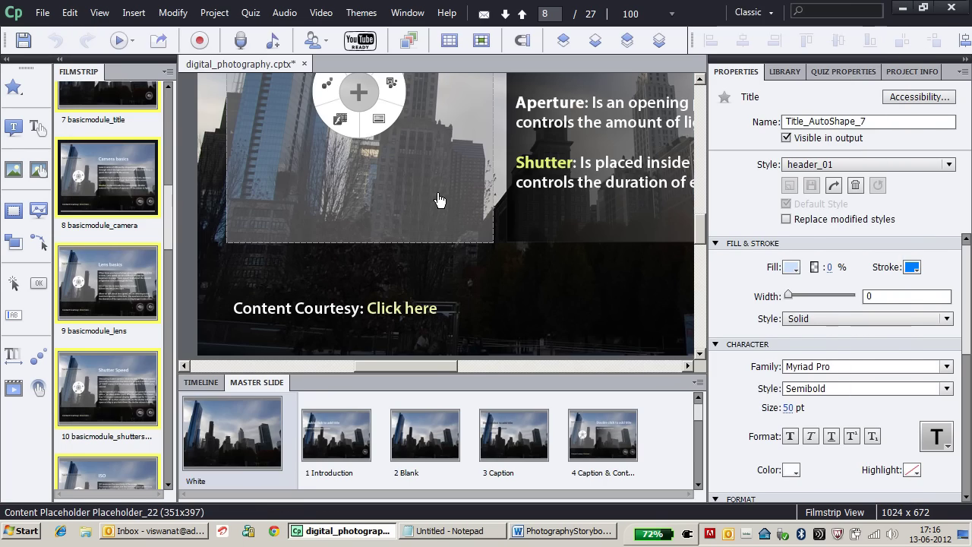